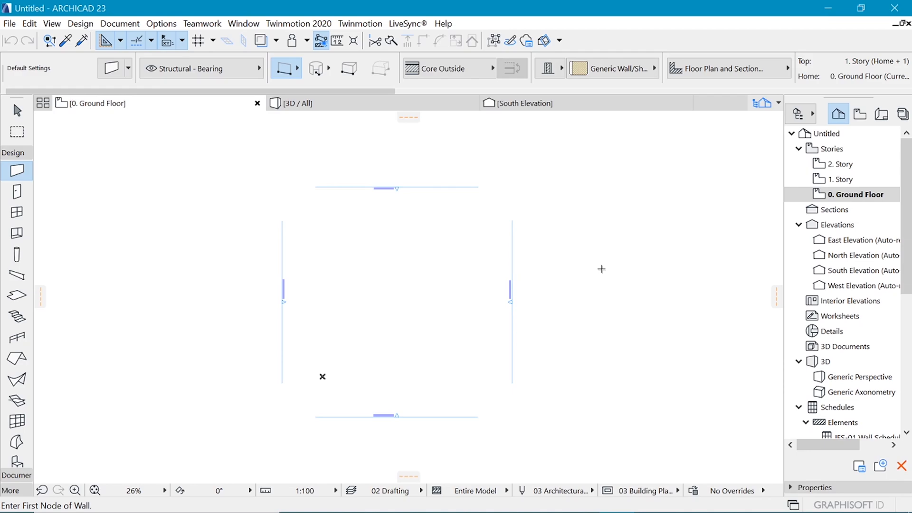
mouse_move(595, 267)
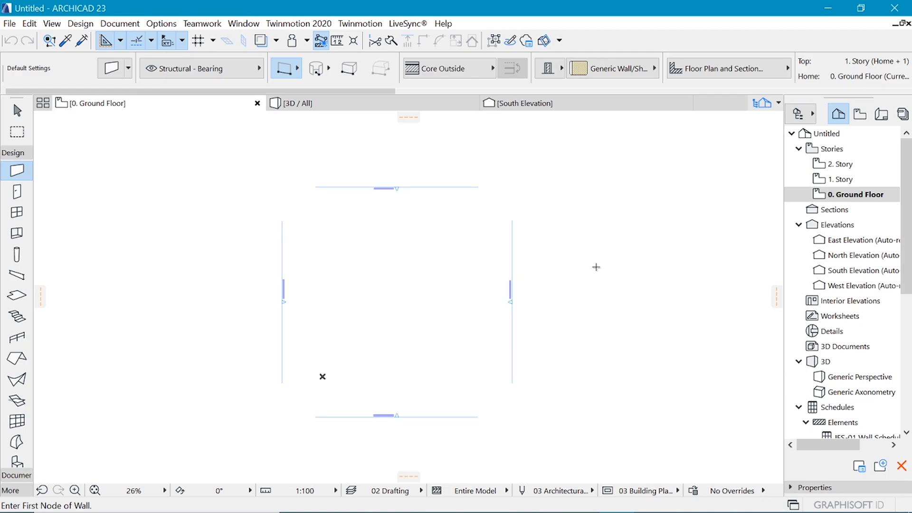
mouse_move(599, 241)
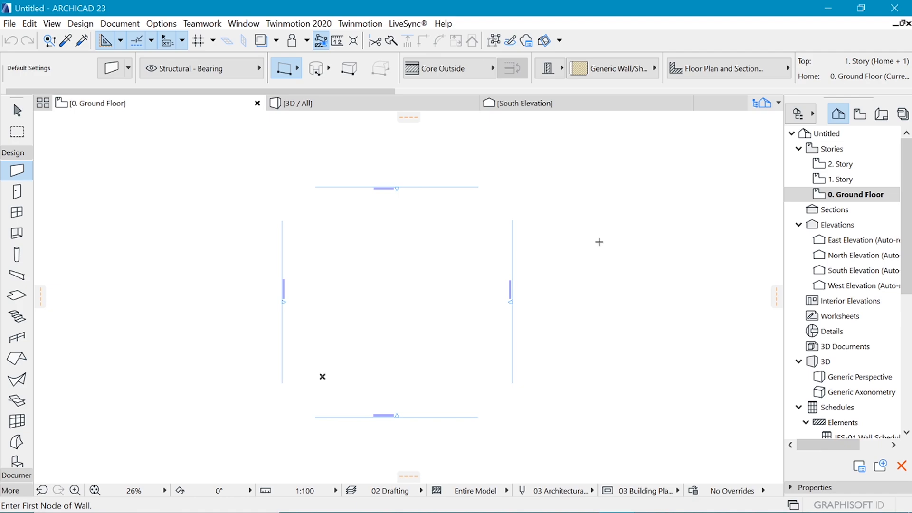
mouse_move(495, 231)
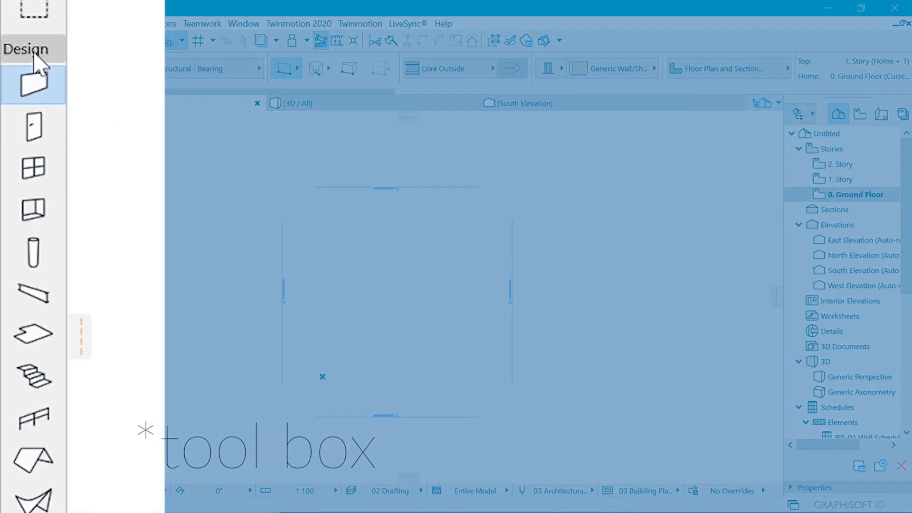
mouse_move(34, 253)
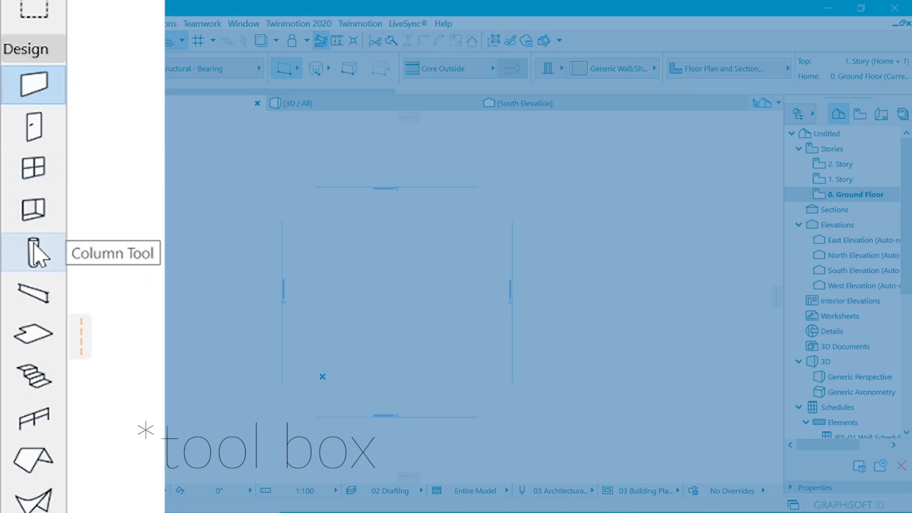
Open Column Default Settings and show its Segment settings page.
left_click(33, 251)
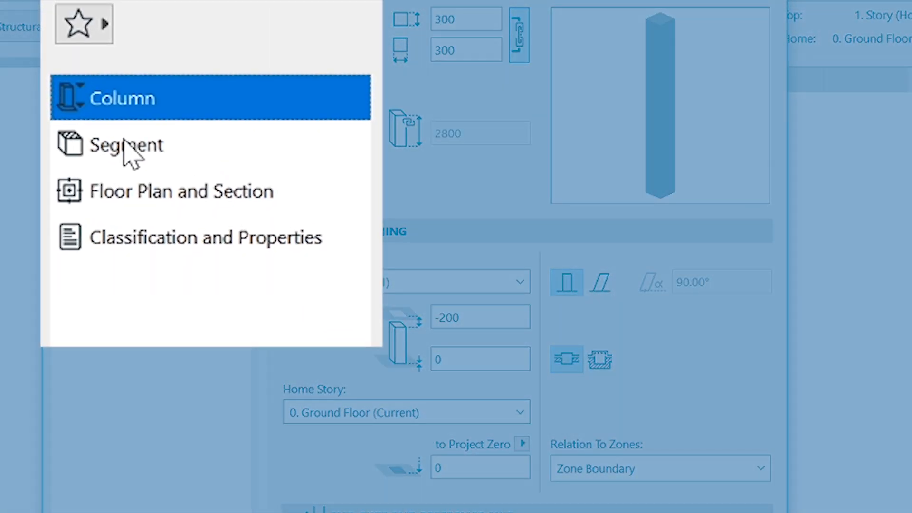
left_click(125, 144)
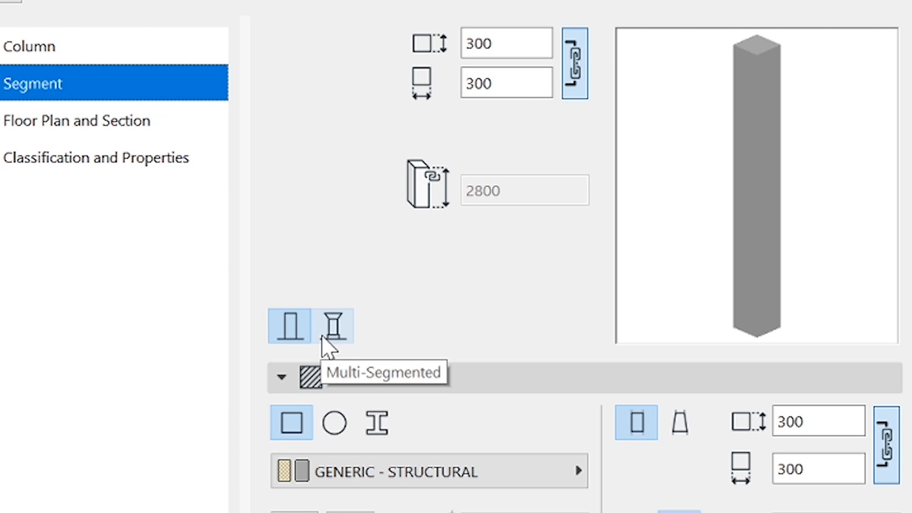
mouse_move(325, 346)
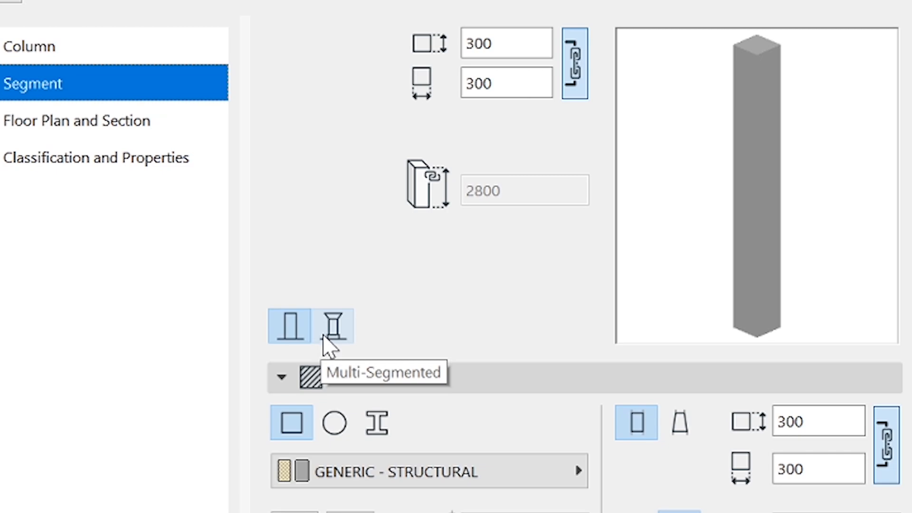
Make the column multi-segmented with four segments and select the top segment.
left_click(332, 324)
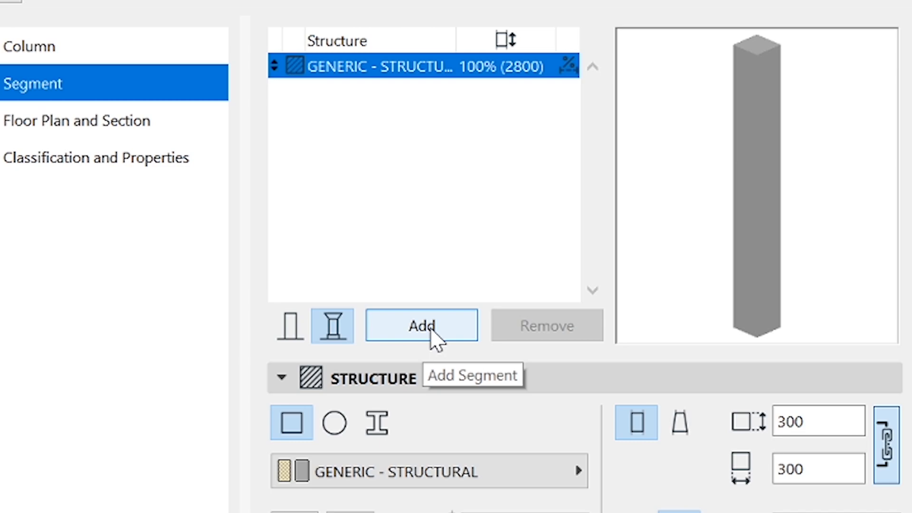
left_click(421, 325)
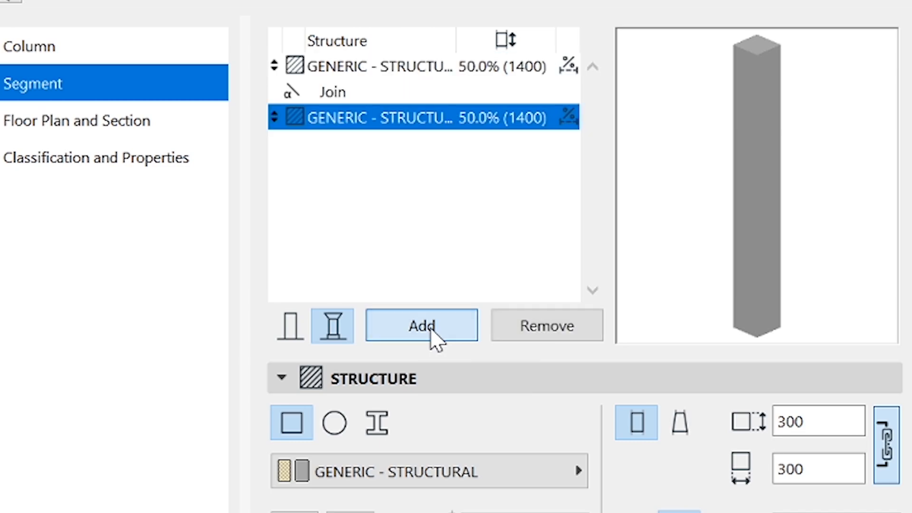
left_click(421, 325)
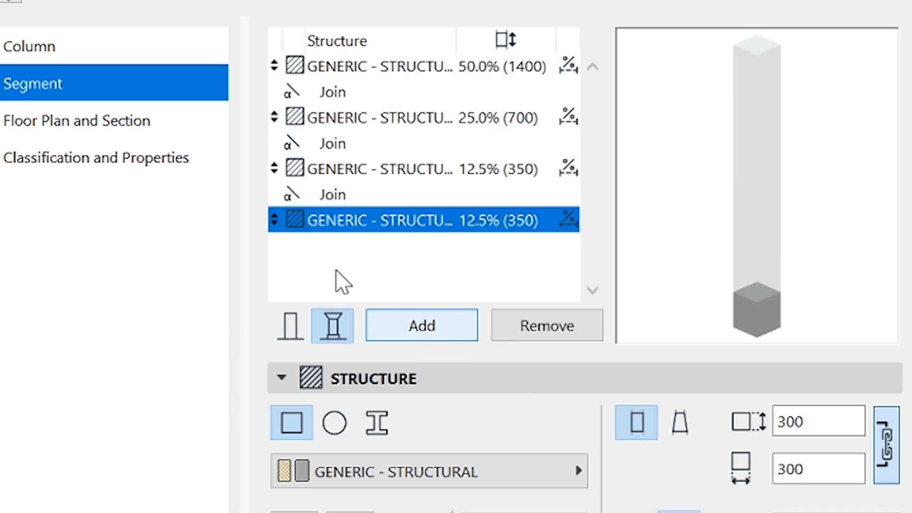
left_click(407, 66)
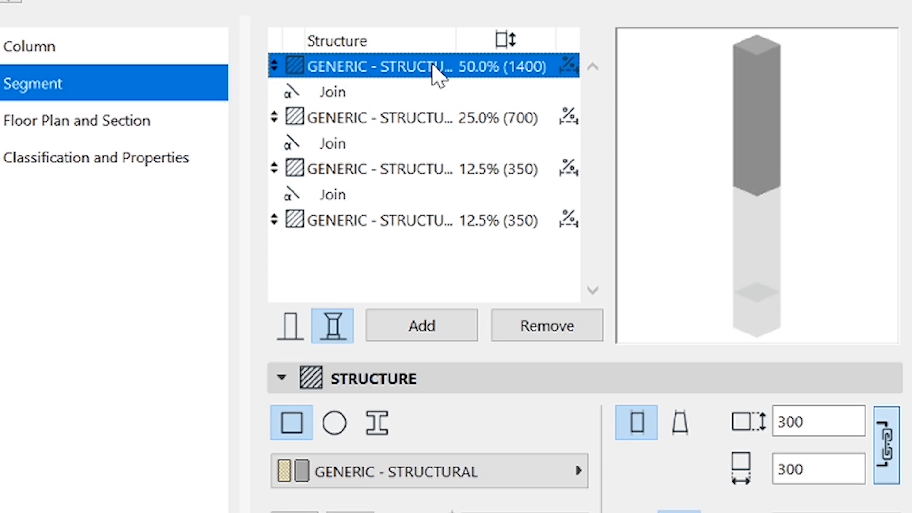
mouse_move(565, 275)
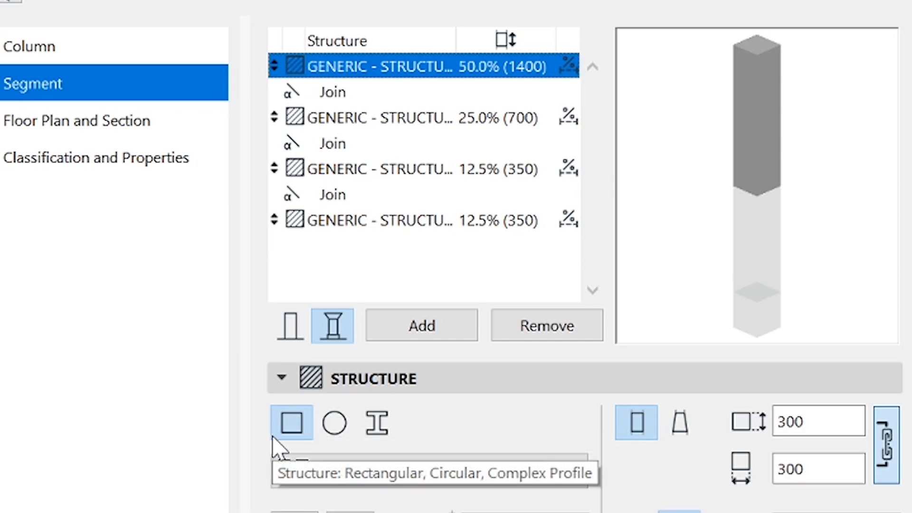
Make the top segment 200 by 200 in Timber - Structural.
left_click(817, 421)
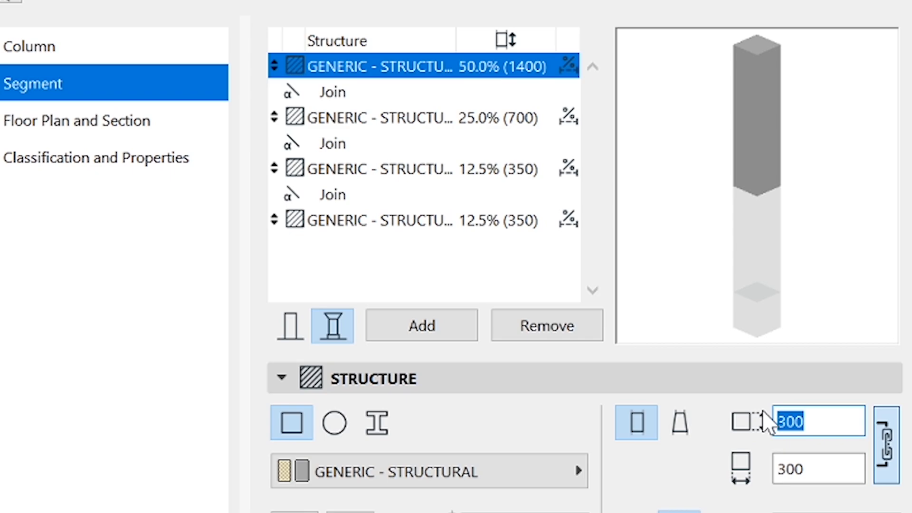
type("200")
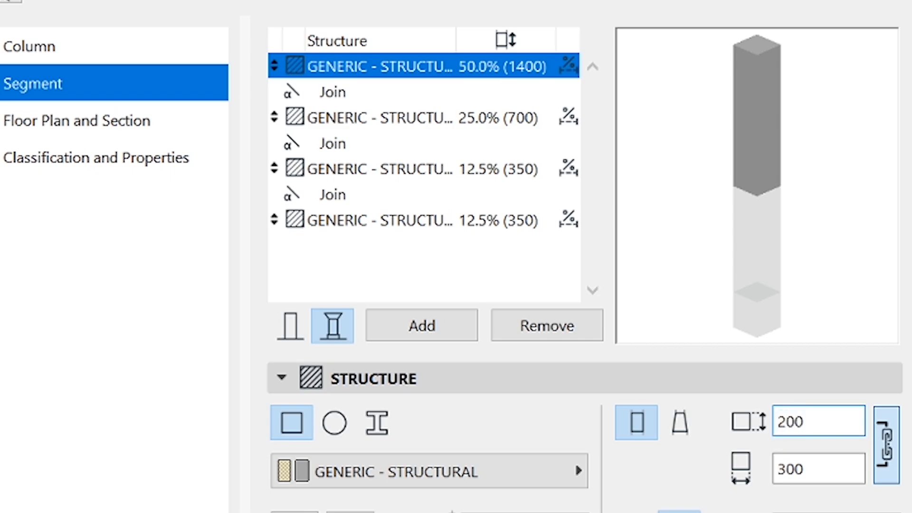
type("200")
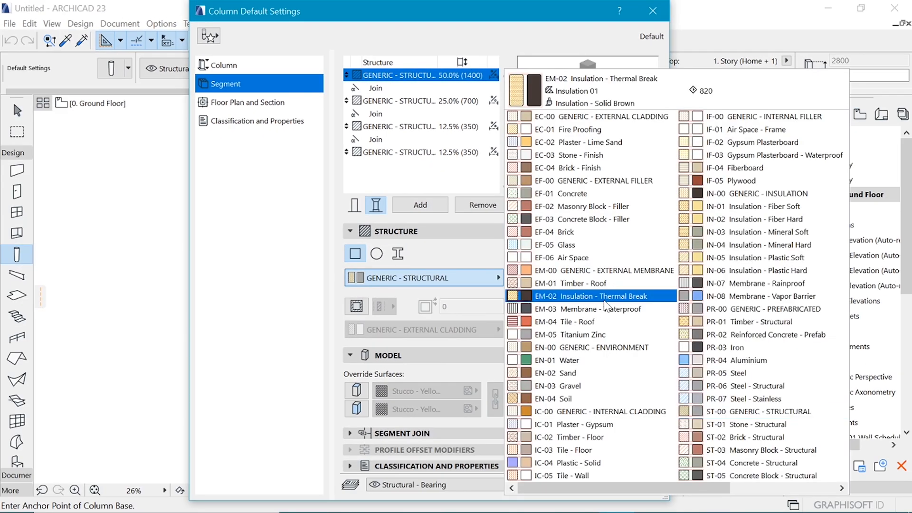
left_click(750, 322)
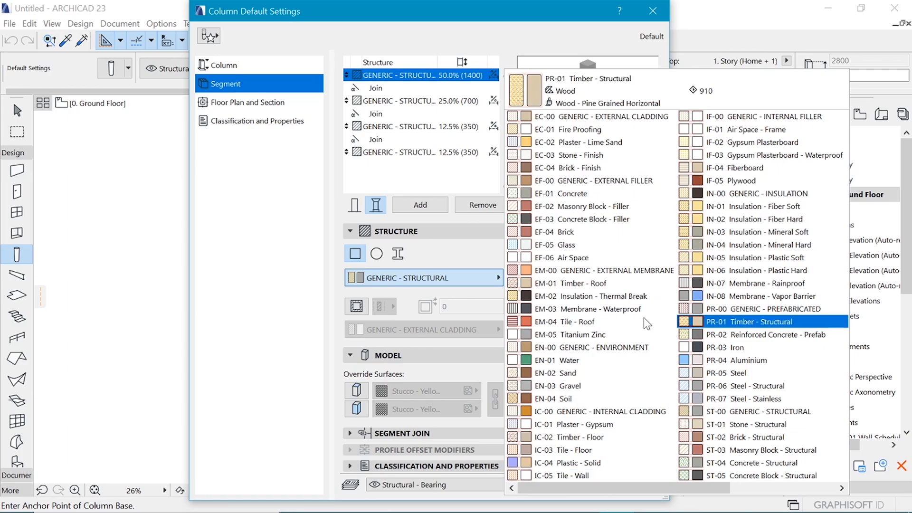
left_click(750, 322)
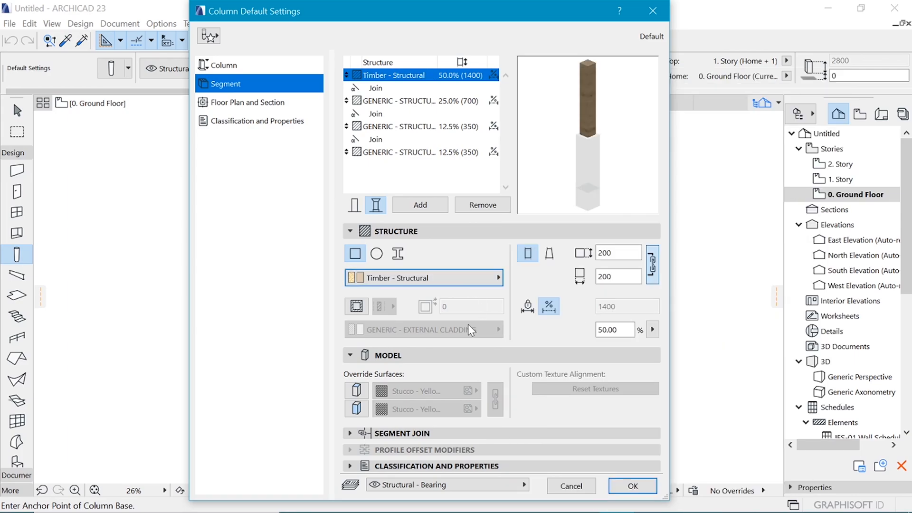
mouse_move(531, 277)
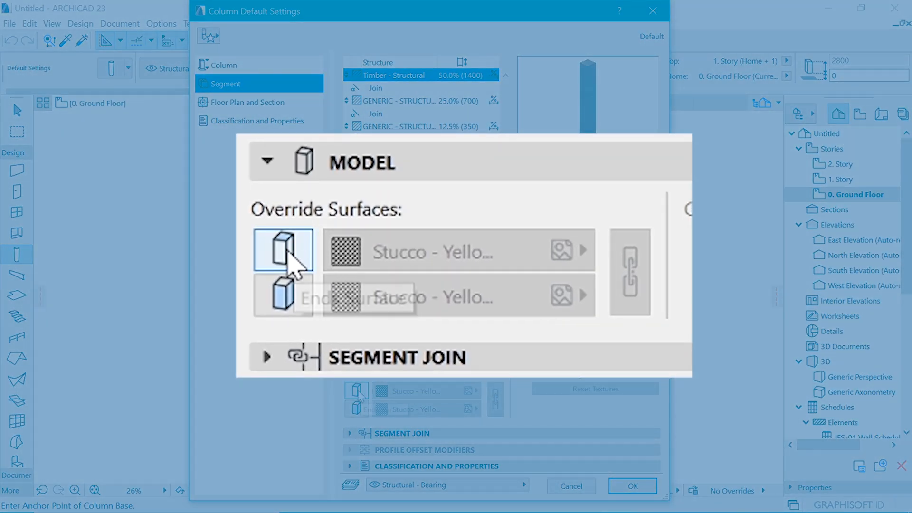
Override the top segment's surfaces with Wood - Pine Grained Horizontal.
left_click(629, 274)
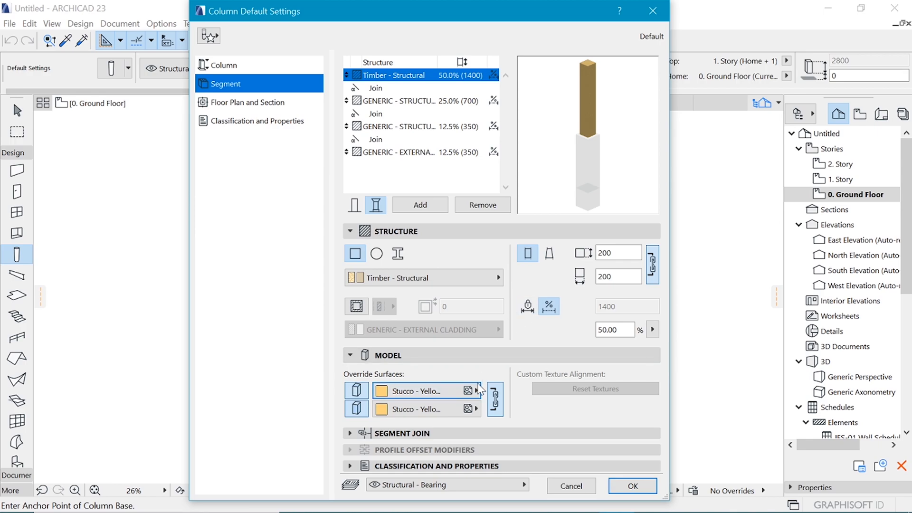
left_click(476, 390)
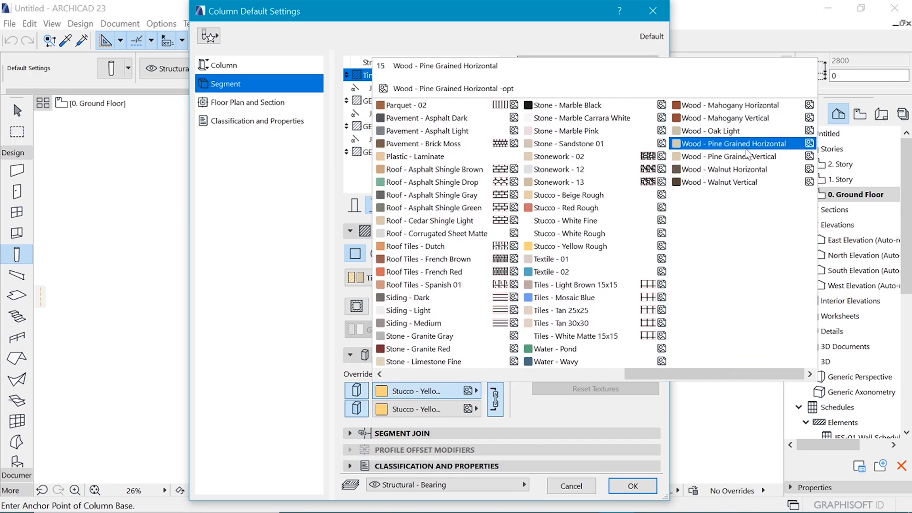
left_click(733, 144)
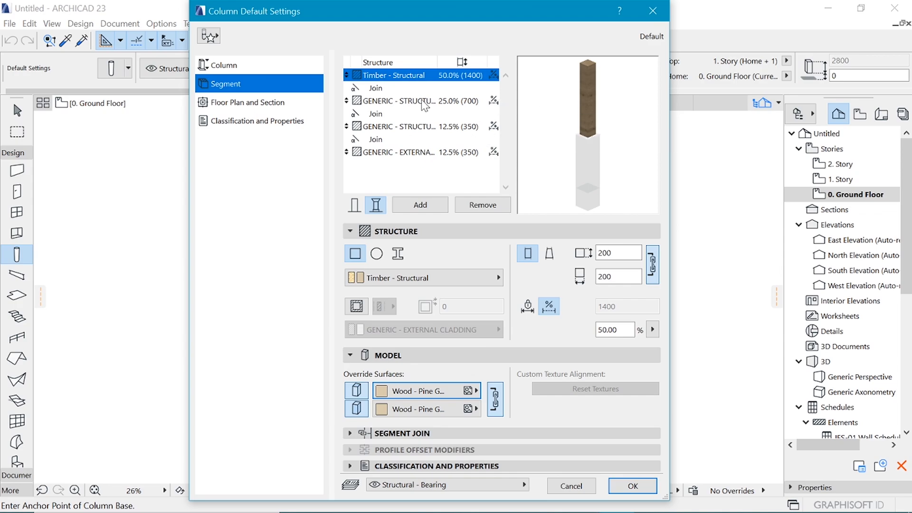
Make the second segment a steel plate with a fixed length of 15.
left_click(416, 101)
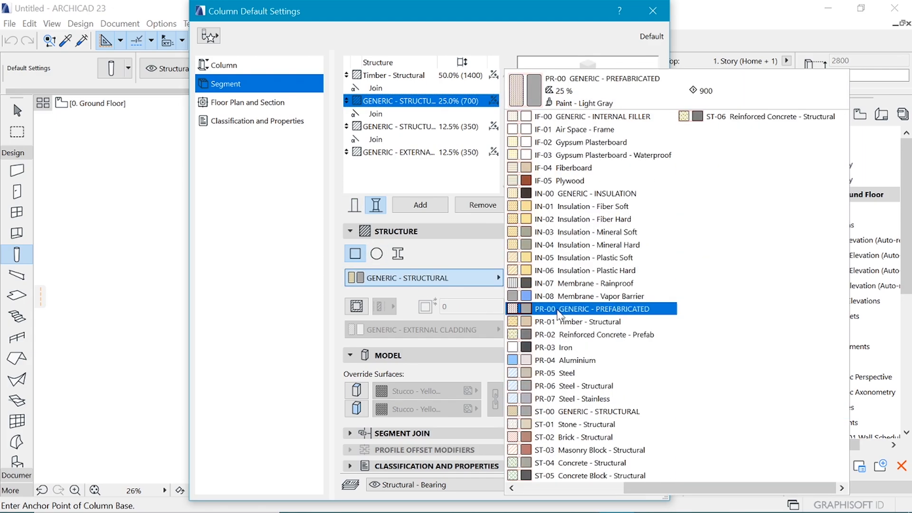
left_click(581, 373)
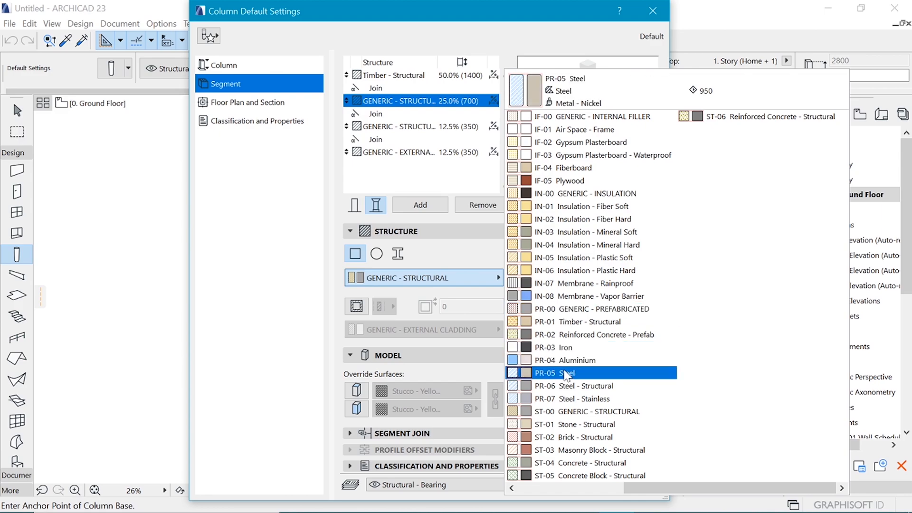
left_click(564, 372)
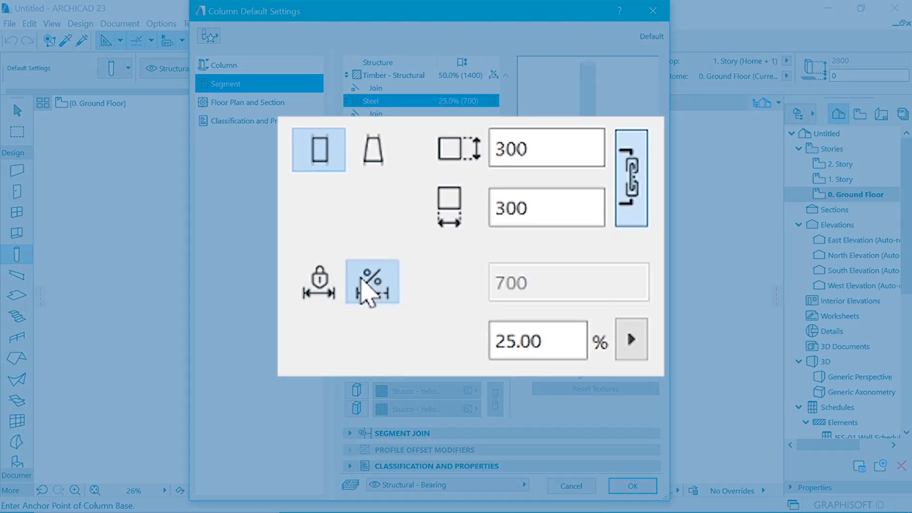
mouse_move(319, 285)
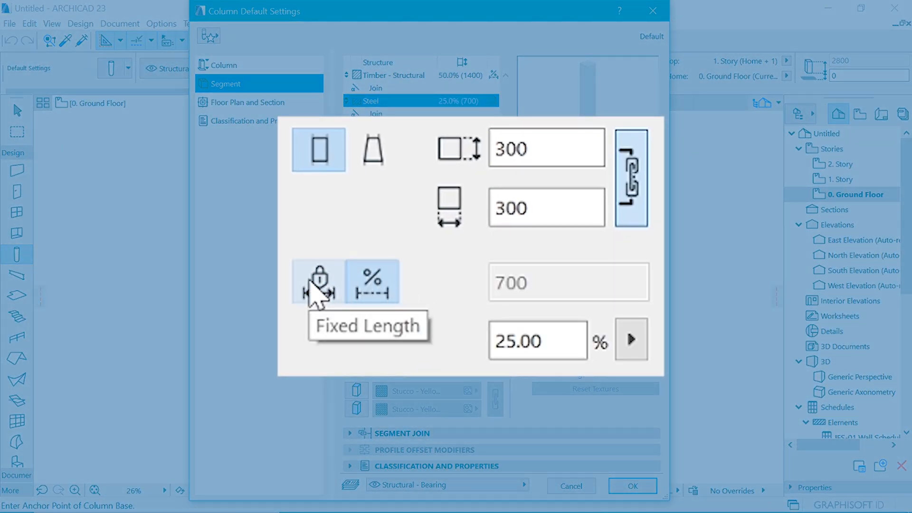
left_click(318, 282)
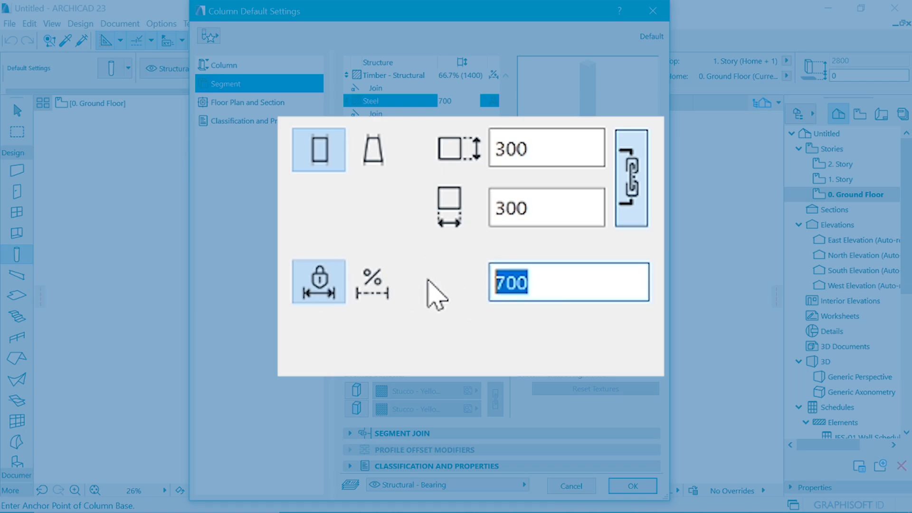
type("15")
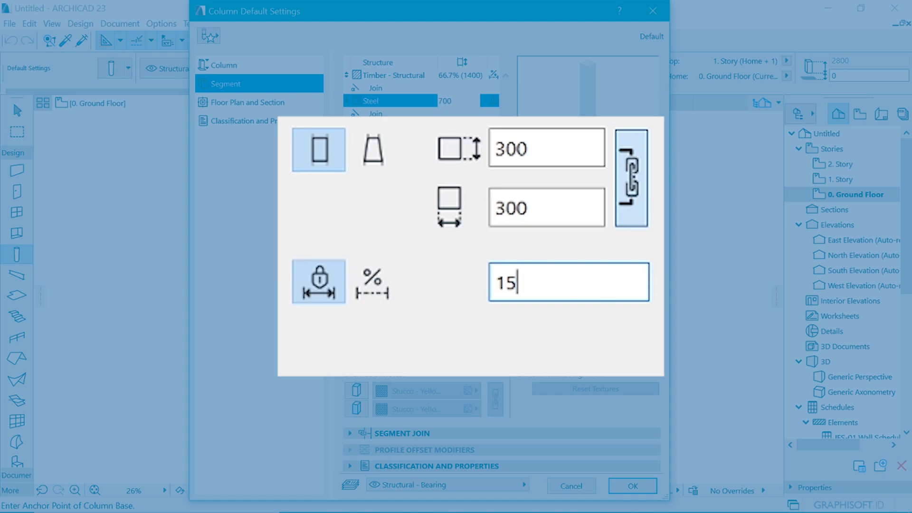
mouse_move(568, 281)
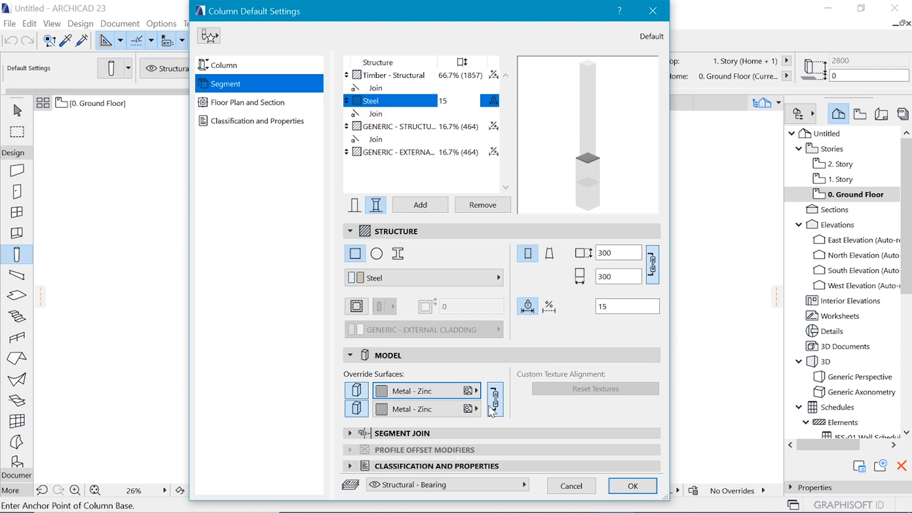
mouse_move(475, 339)
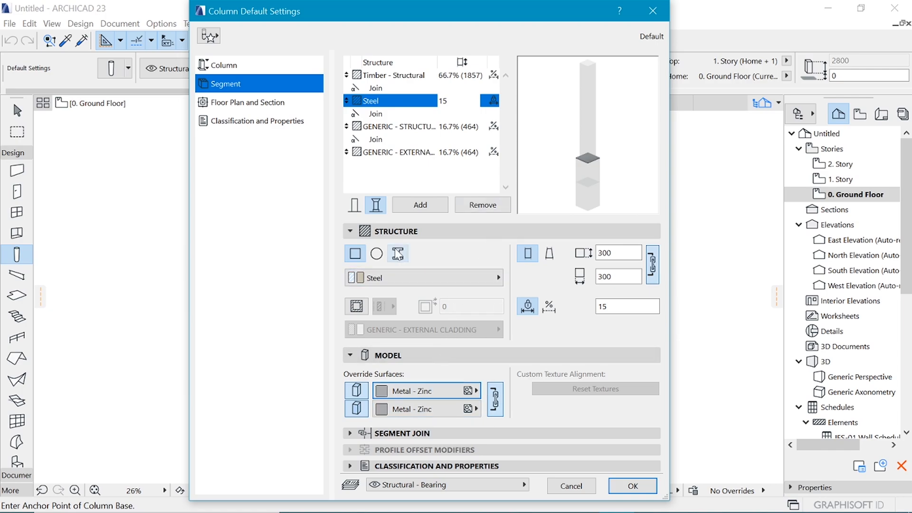
Make the third segment 350 square structural concrete, fixed 100 tall, with Concrete - 02 surfaces.
left_click(413, 126)
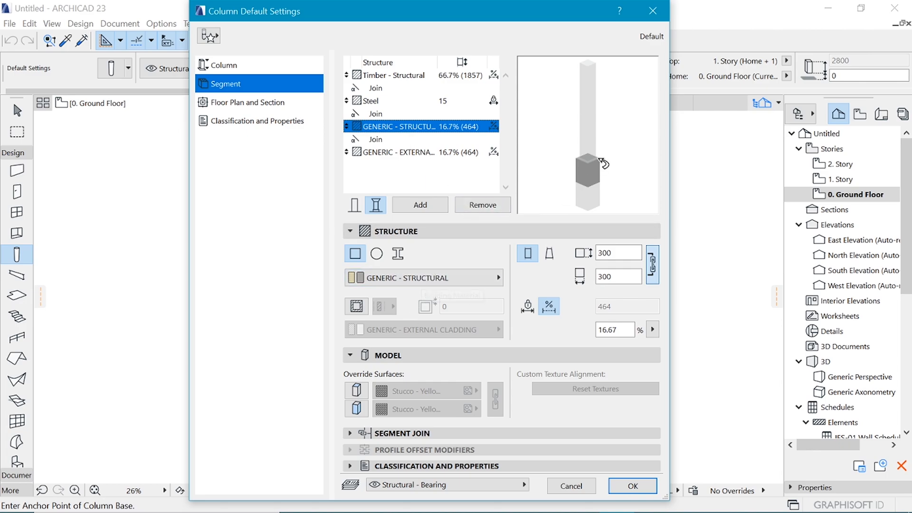
mouse_move(399, 286)
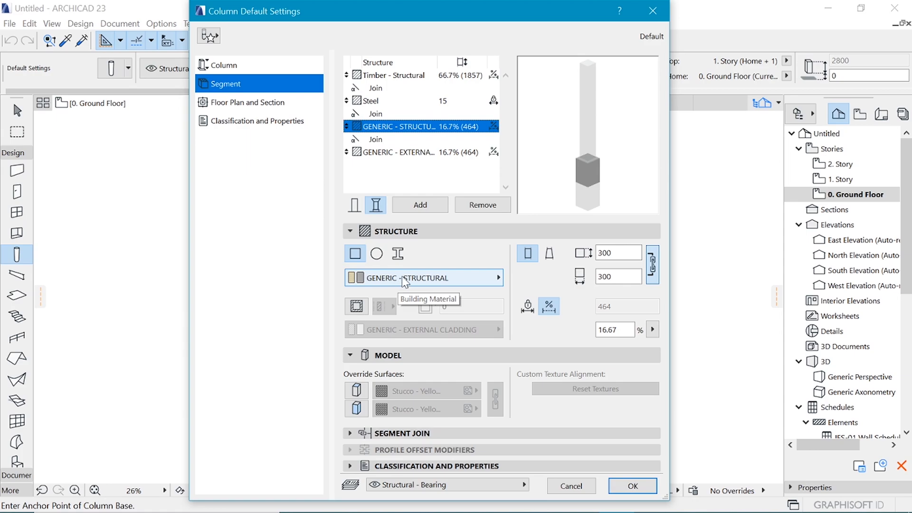
left_click(422, 278)
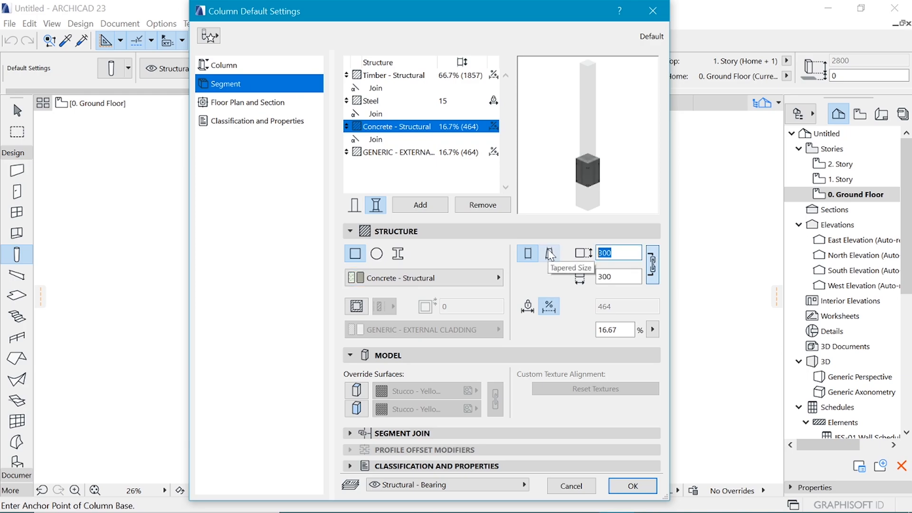
type("350")
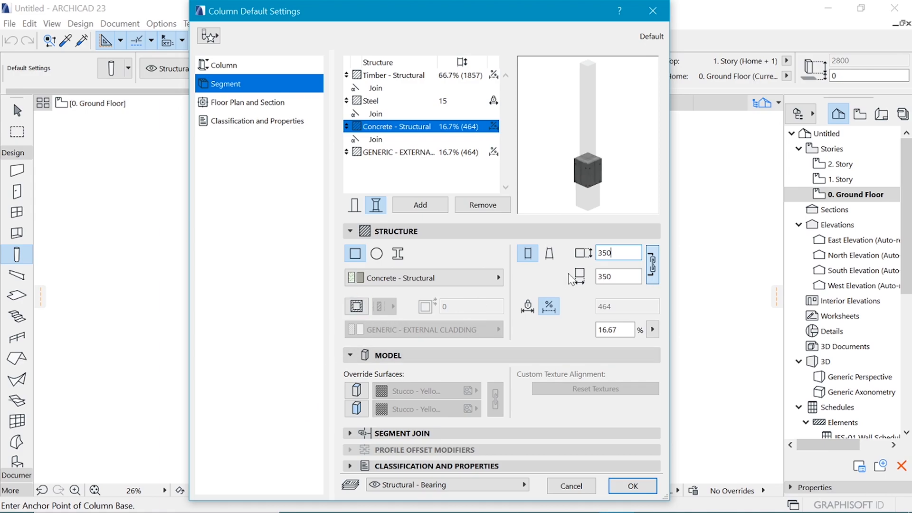
left_click(526, 307)
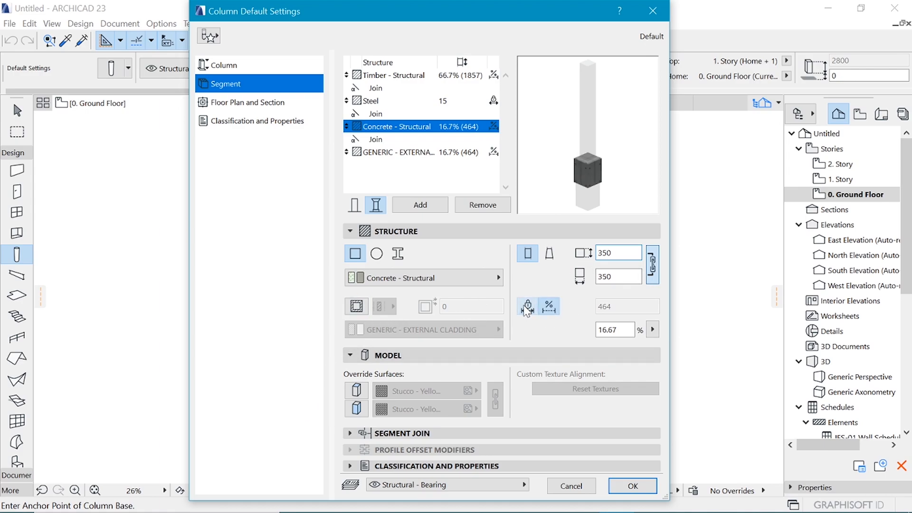
left_click(526, 306)
type("100")
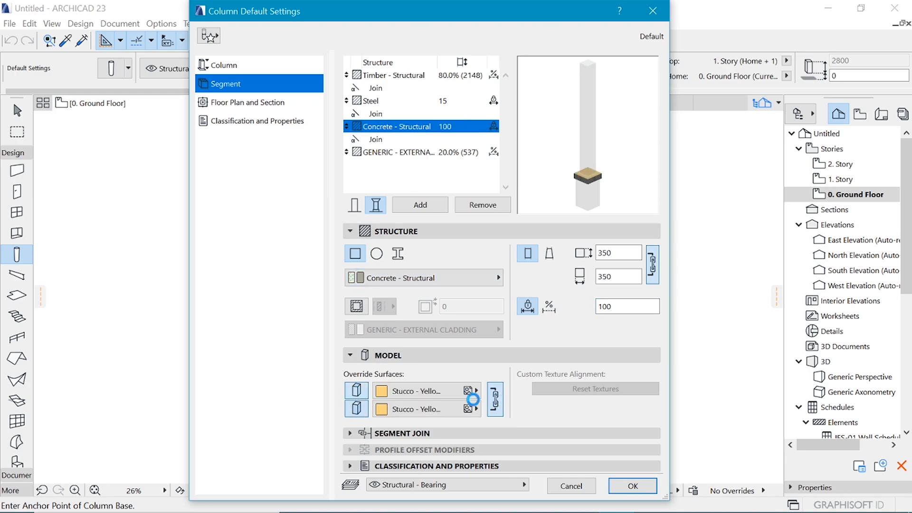
left_click(471, 390)
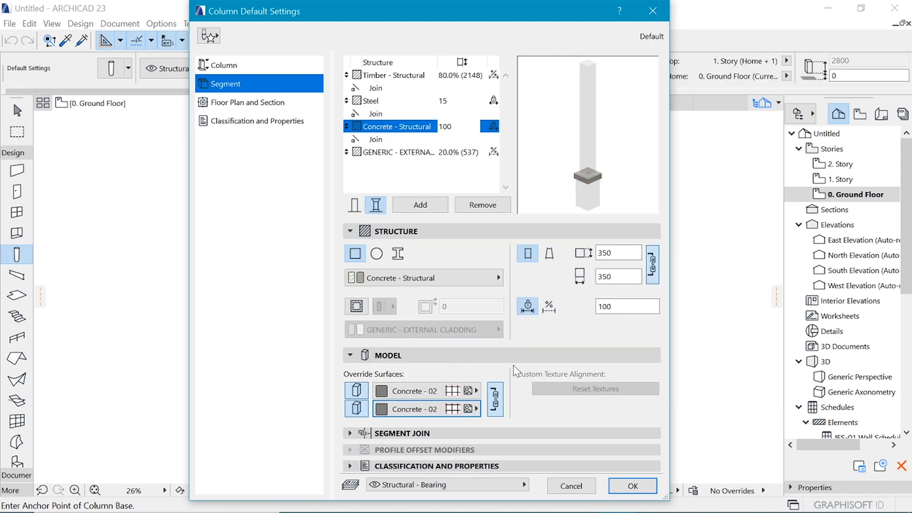
Make the bottom segment Concrete - Structural with a fixed height of 450.
left_click(413, 152)
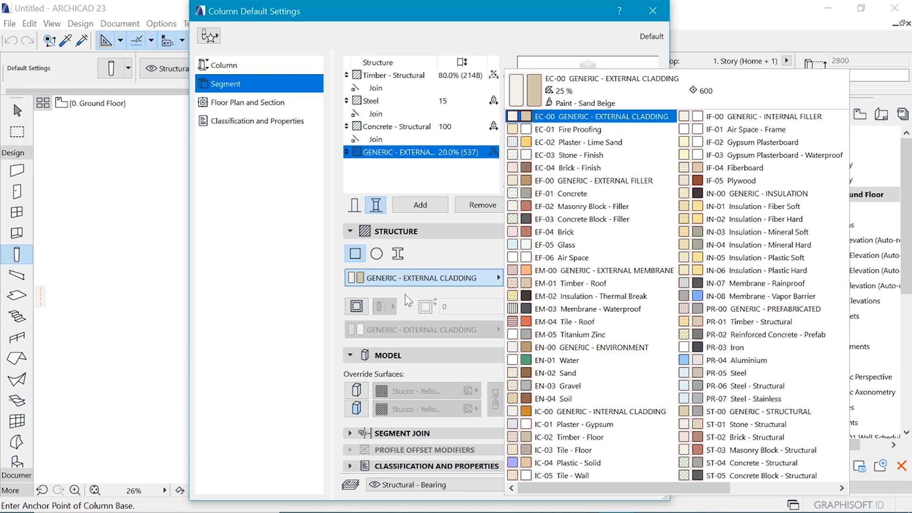
left_click(601, 115)
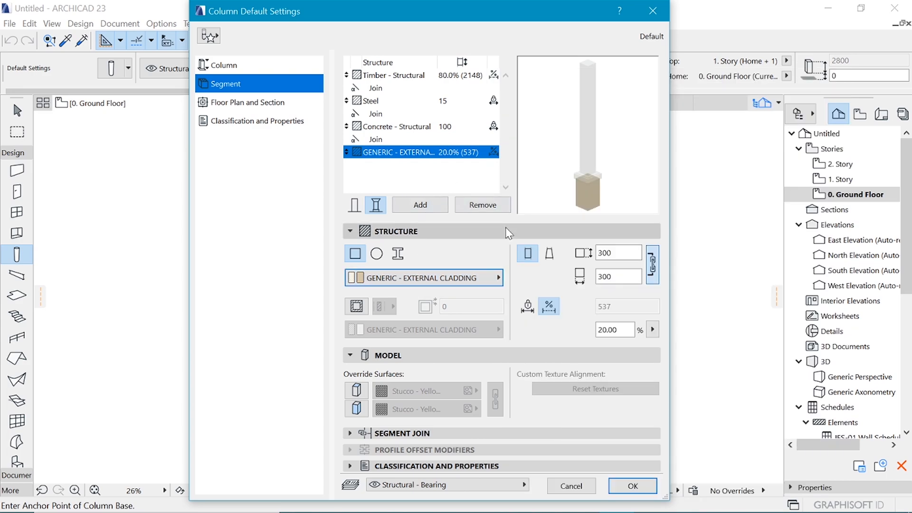
left_click(421, 277)
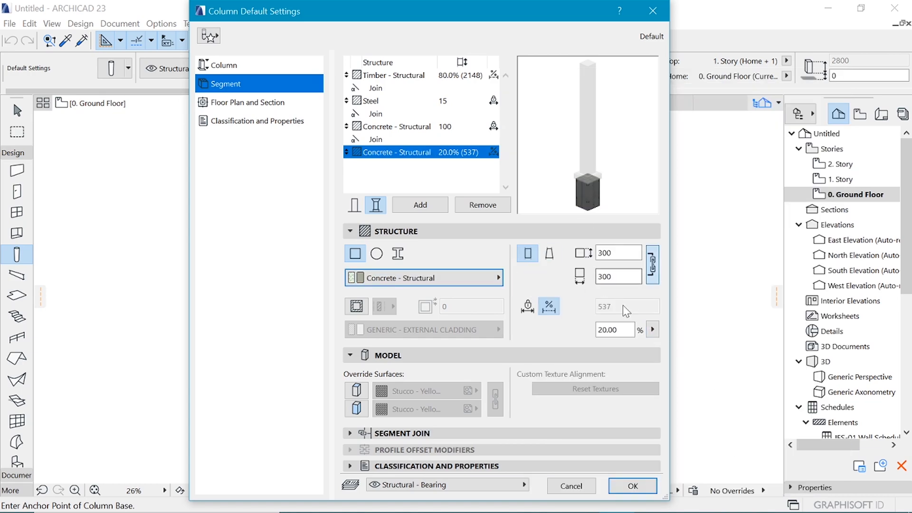
left_click(526, 306)
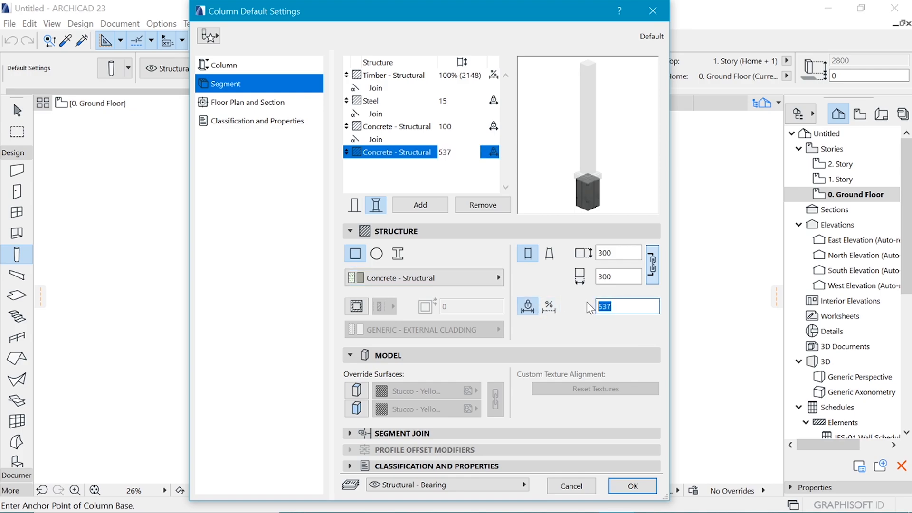
type("4")
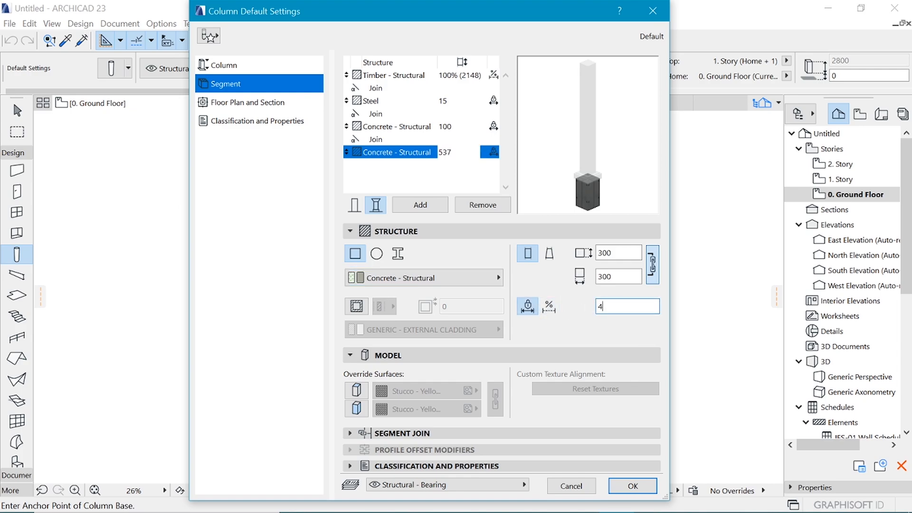
type("450")
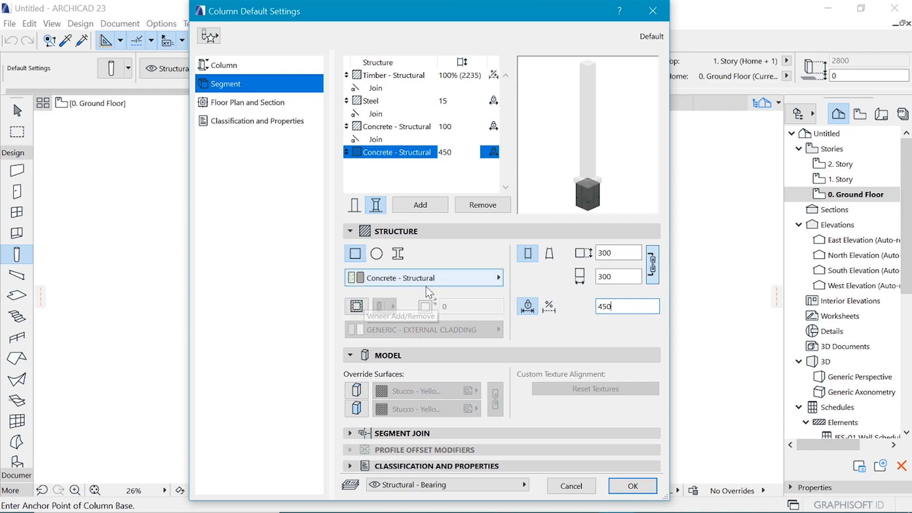
Set the base core width to 200 and add a 50-thick Stone - Structural veneer.
left_click(614, 252)
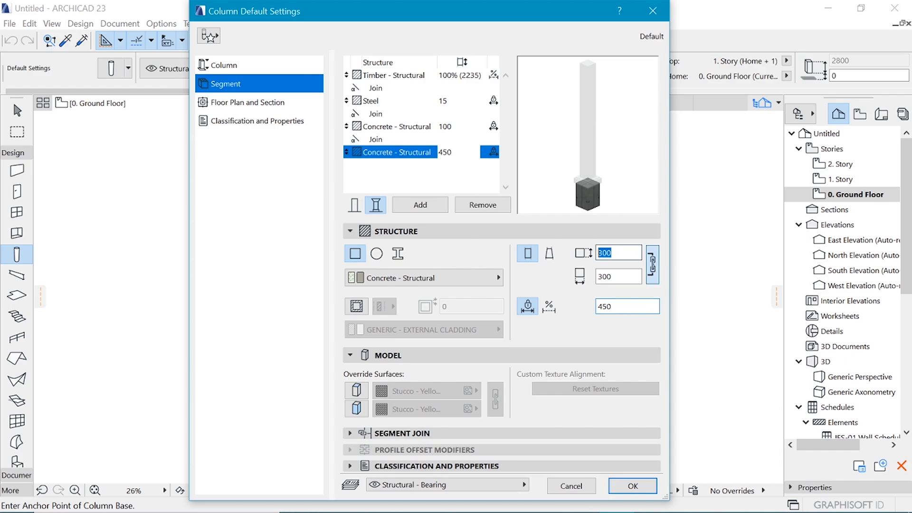
type("200")
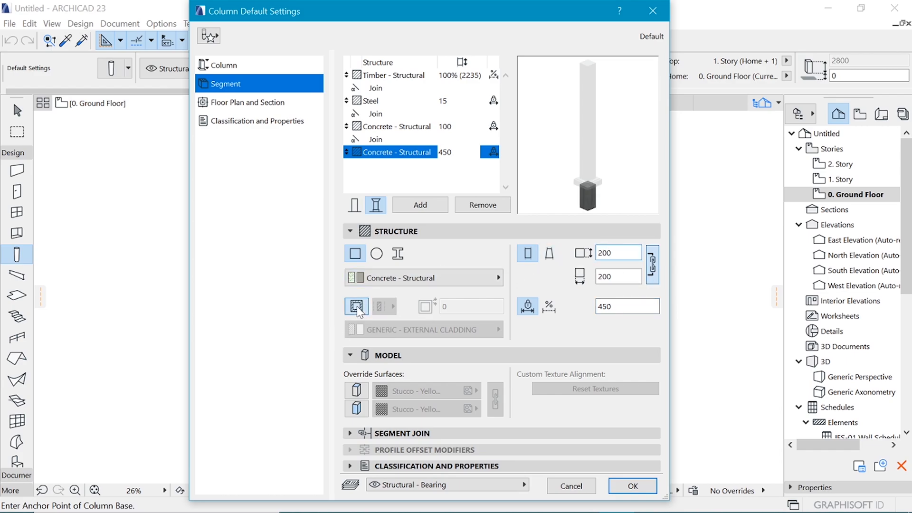
left_click(423, 329)
type("50")
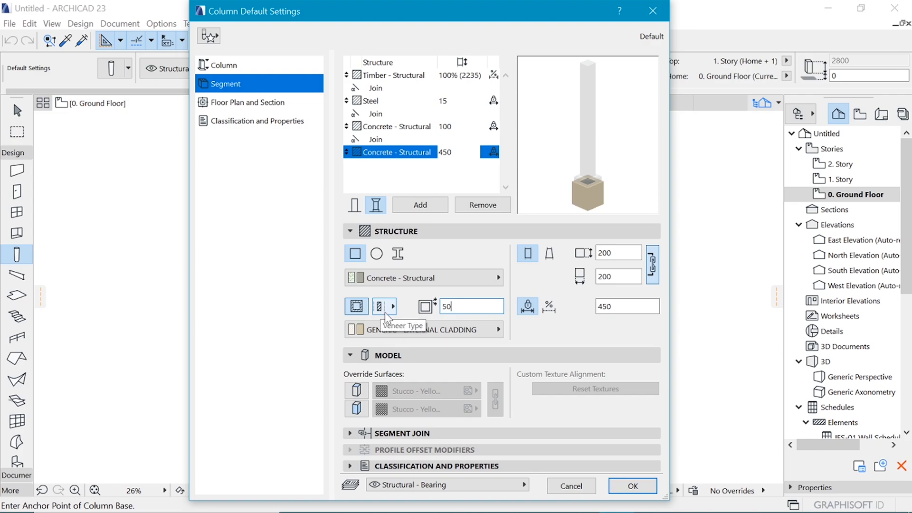
left_click(384, 307)
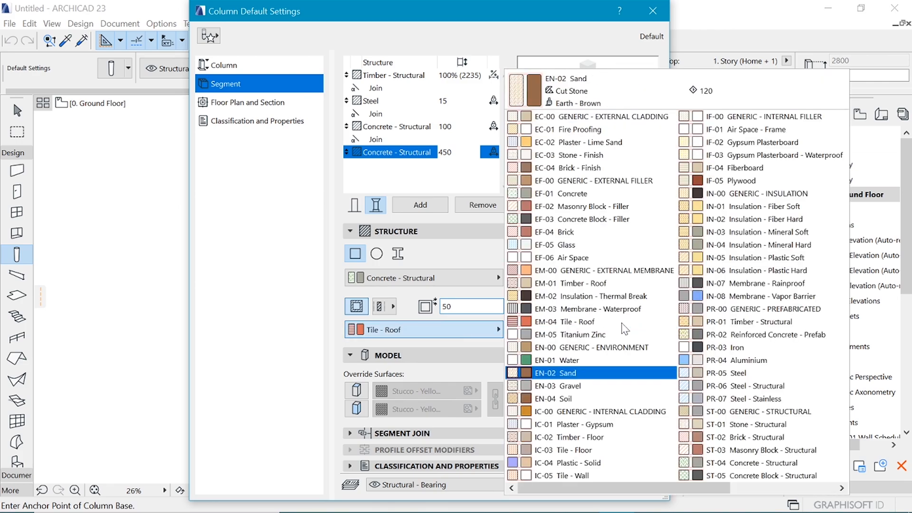
left_click(723, 373)
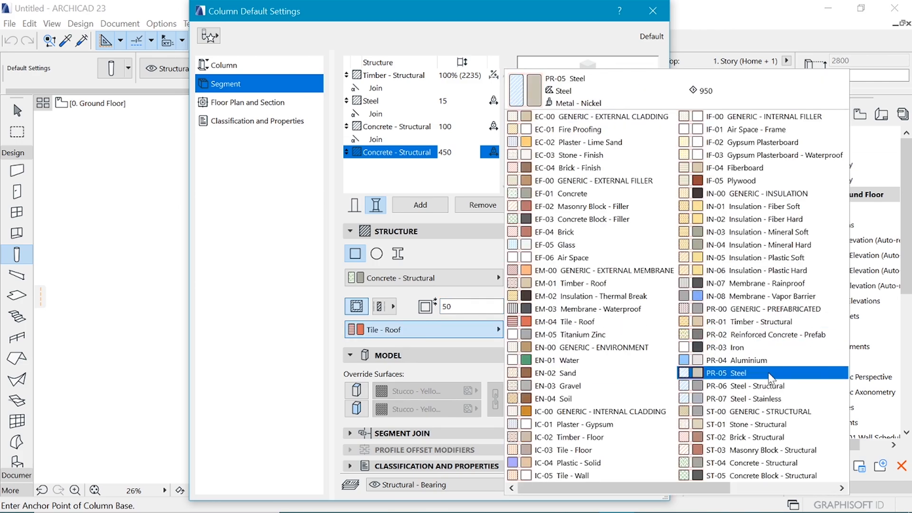
left_click(562, 373)
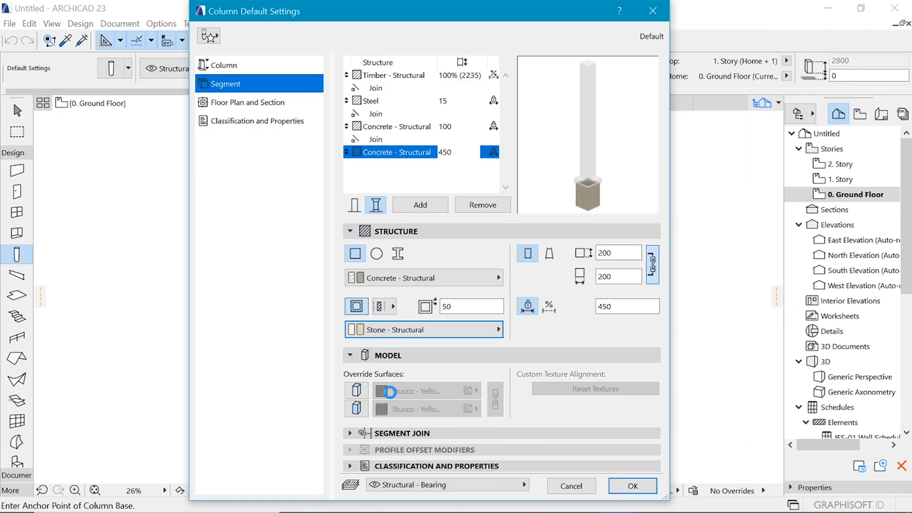
Override the base segment's surfaces with Stonework - 02.
left_click(493, 399)
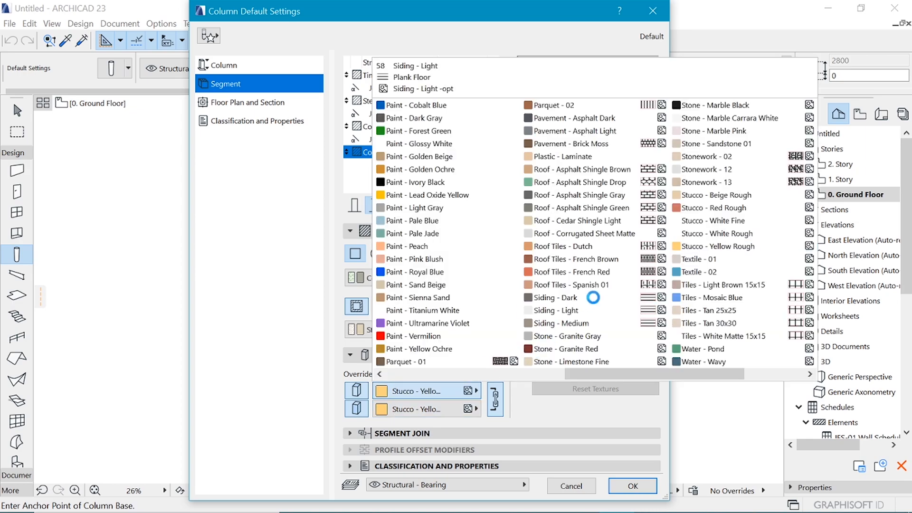
left_click(557, 156)
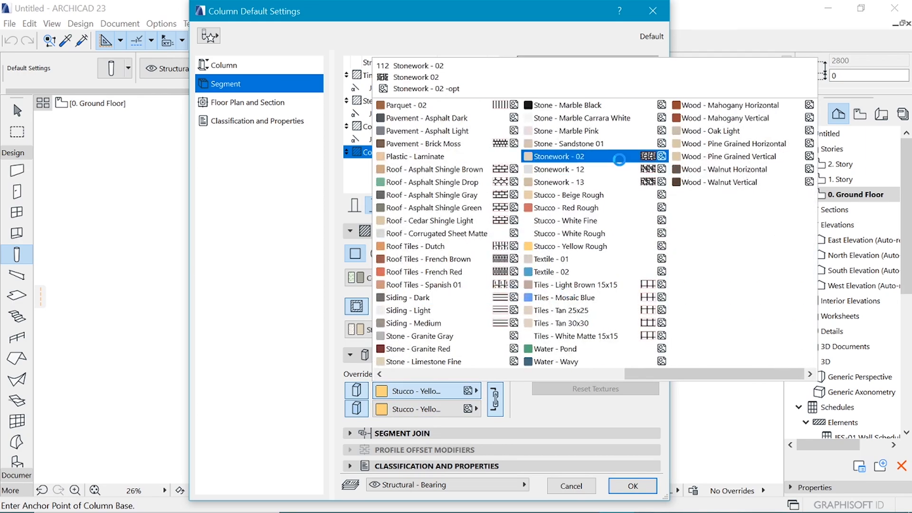
left_click(559, 156)
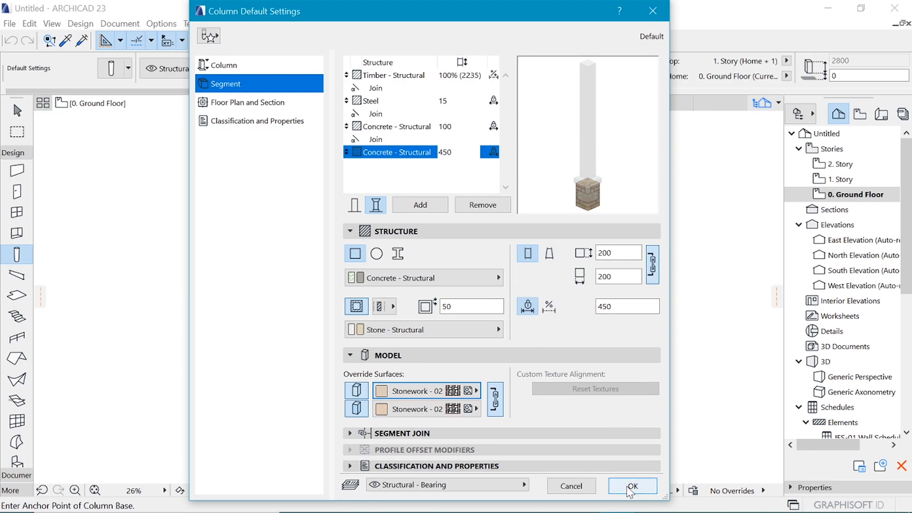
Confirm the column settings and orbit the 3D view around the placed column.
left_click(631, 486)
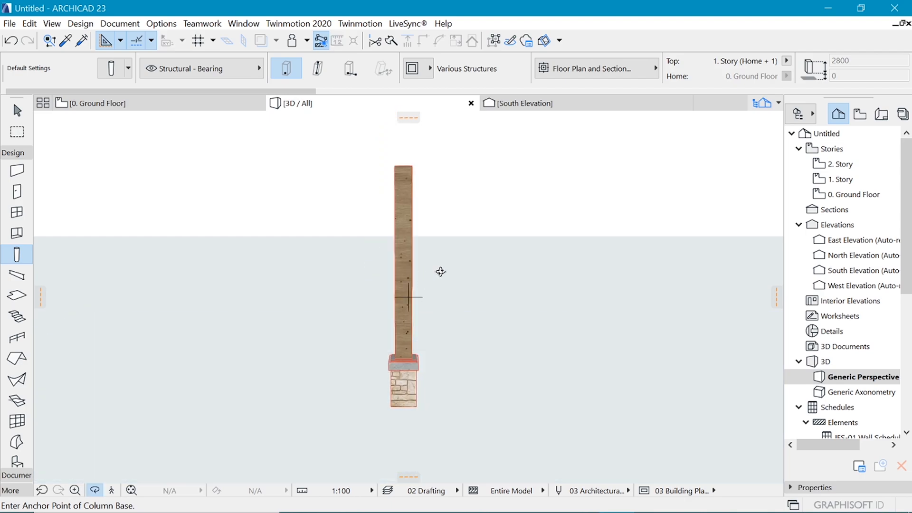
left_click_drag(441, 271, 523, 393)
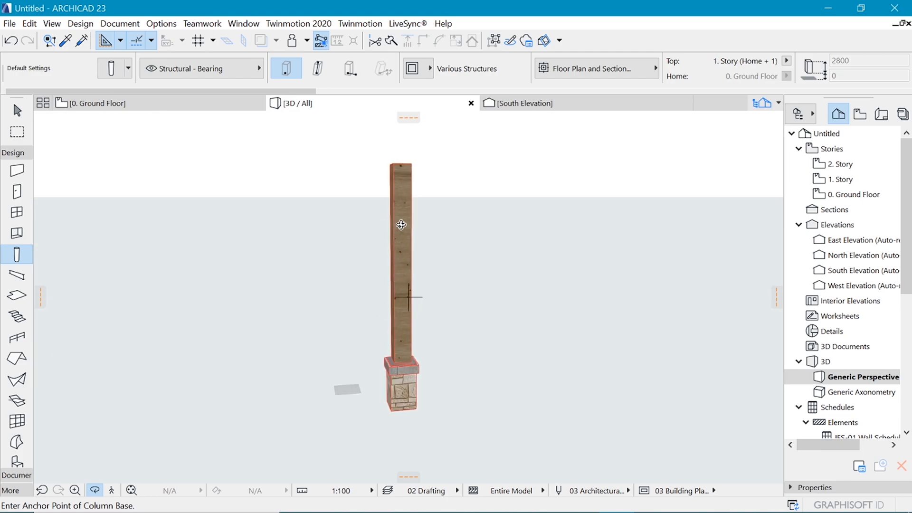
left_click_drag(400, 225, 382, 339)
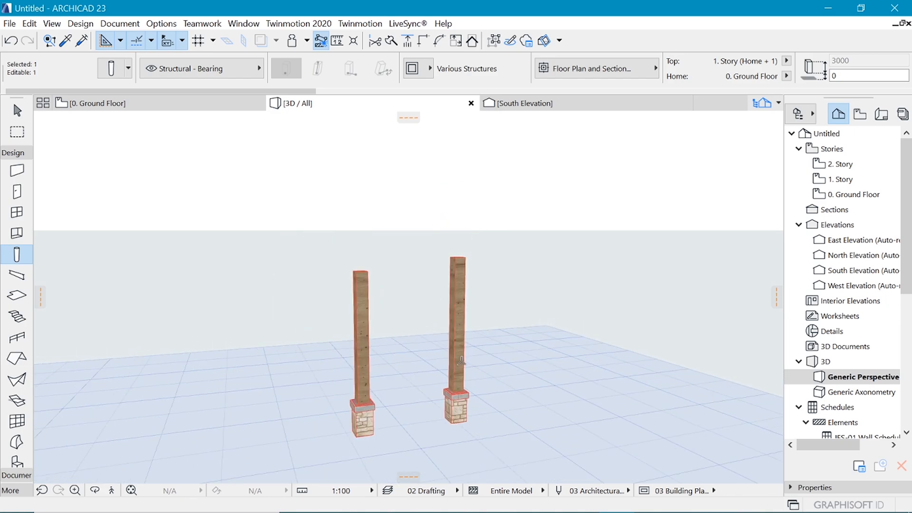
Deselect the copied column.
left_click(455, 349)
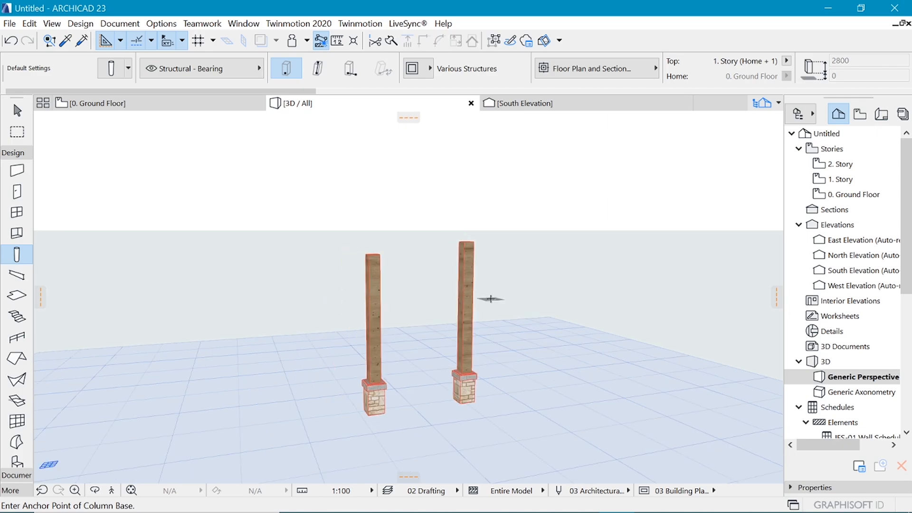
mouse_move(473, 281)
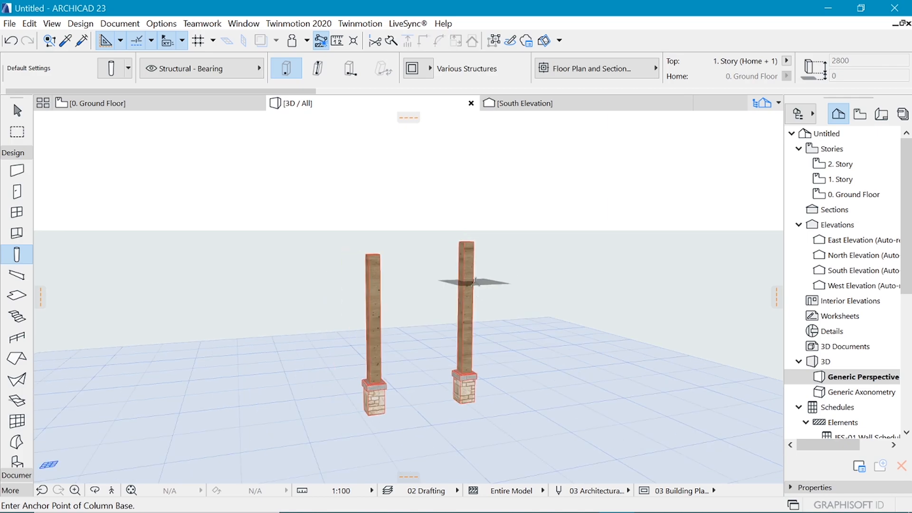